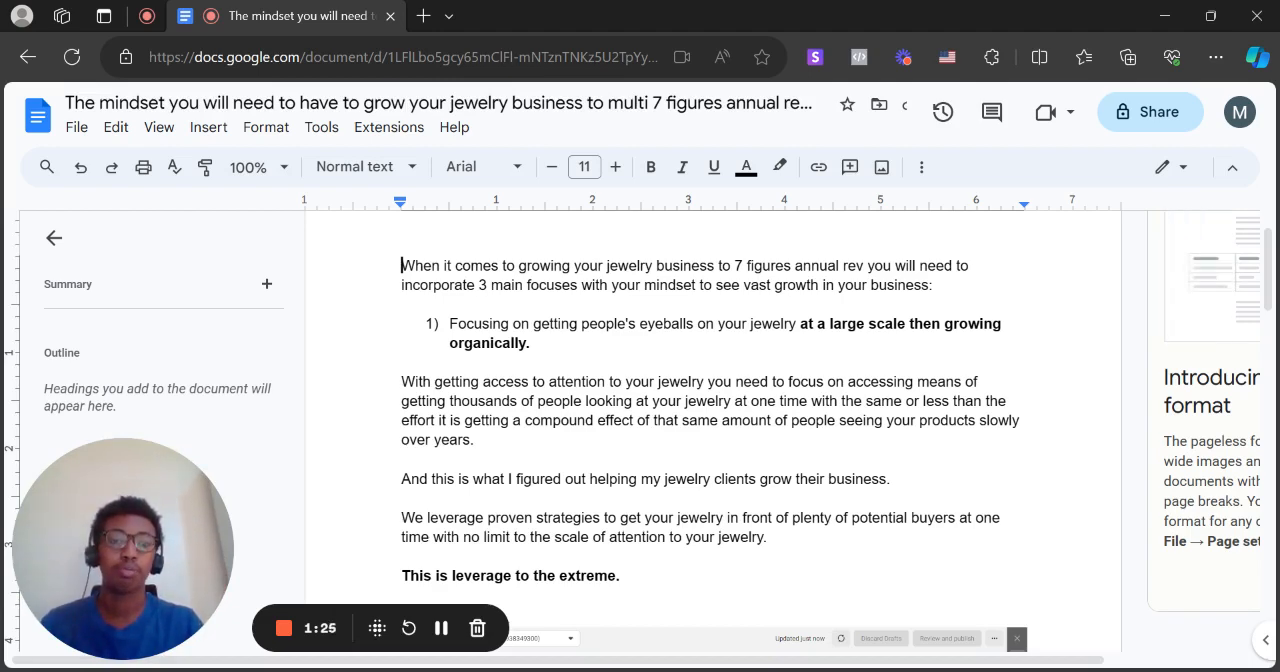
scroll(down, 3)
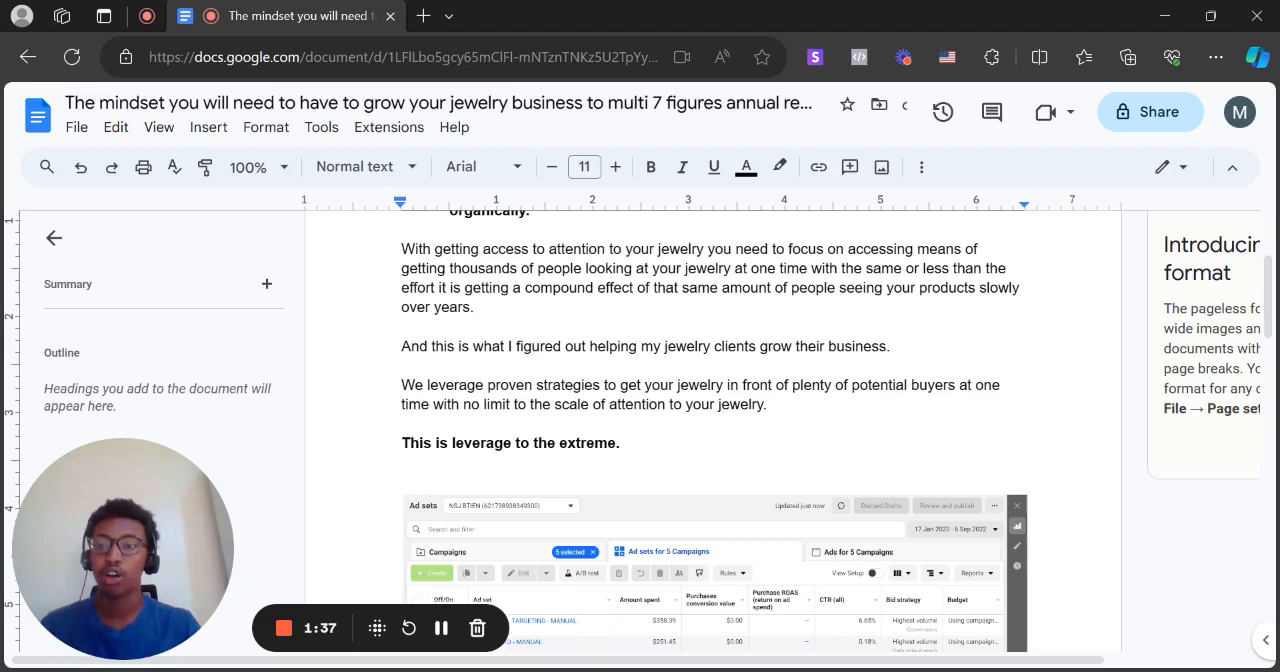
scroll(down, 3)
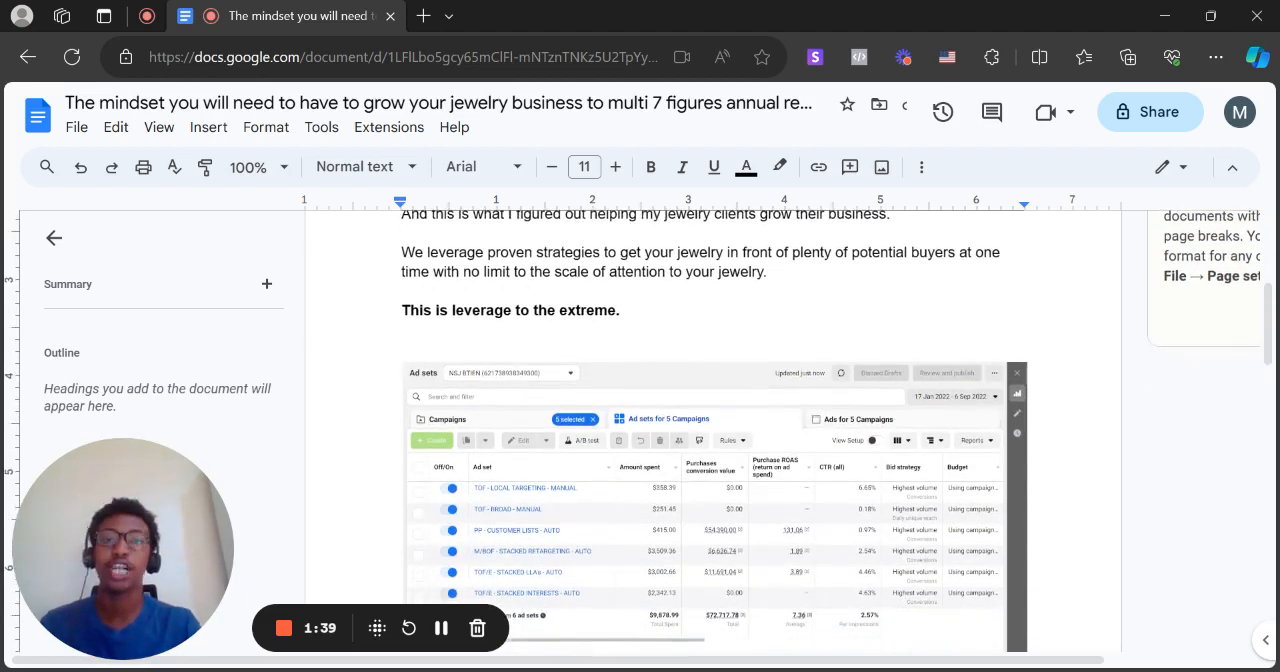
scroll(down, 3)
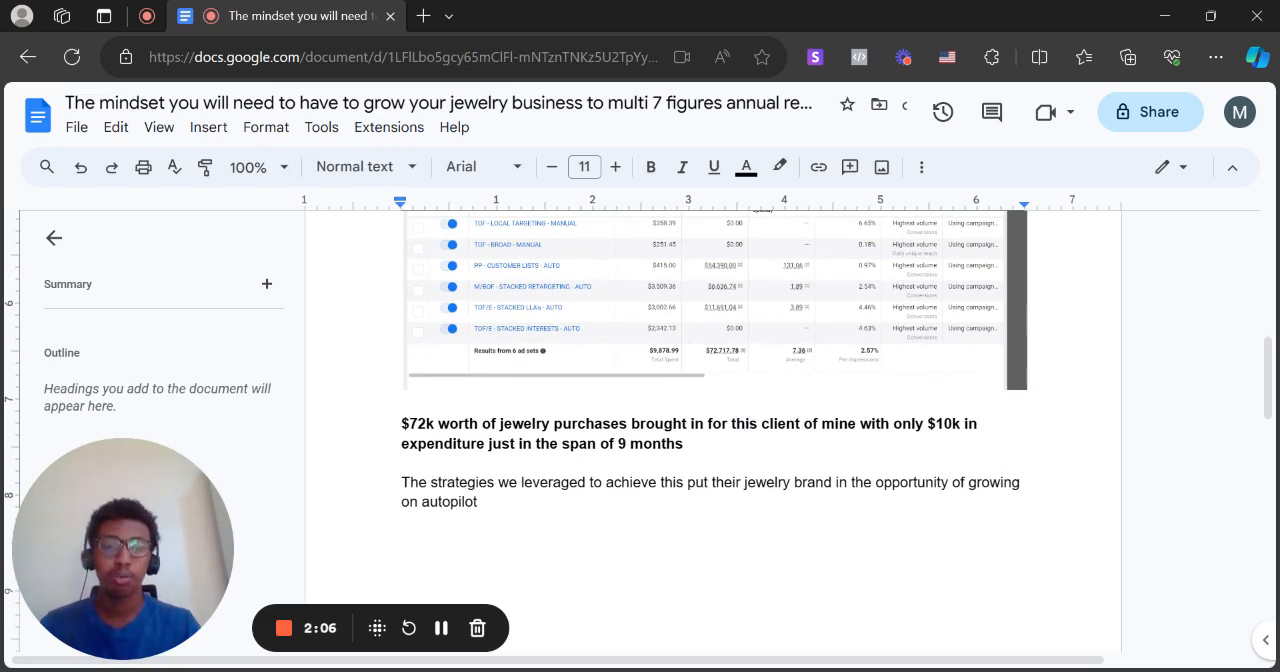
scroll(down, 3)
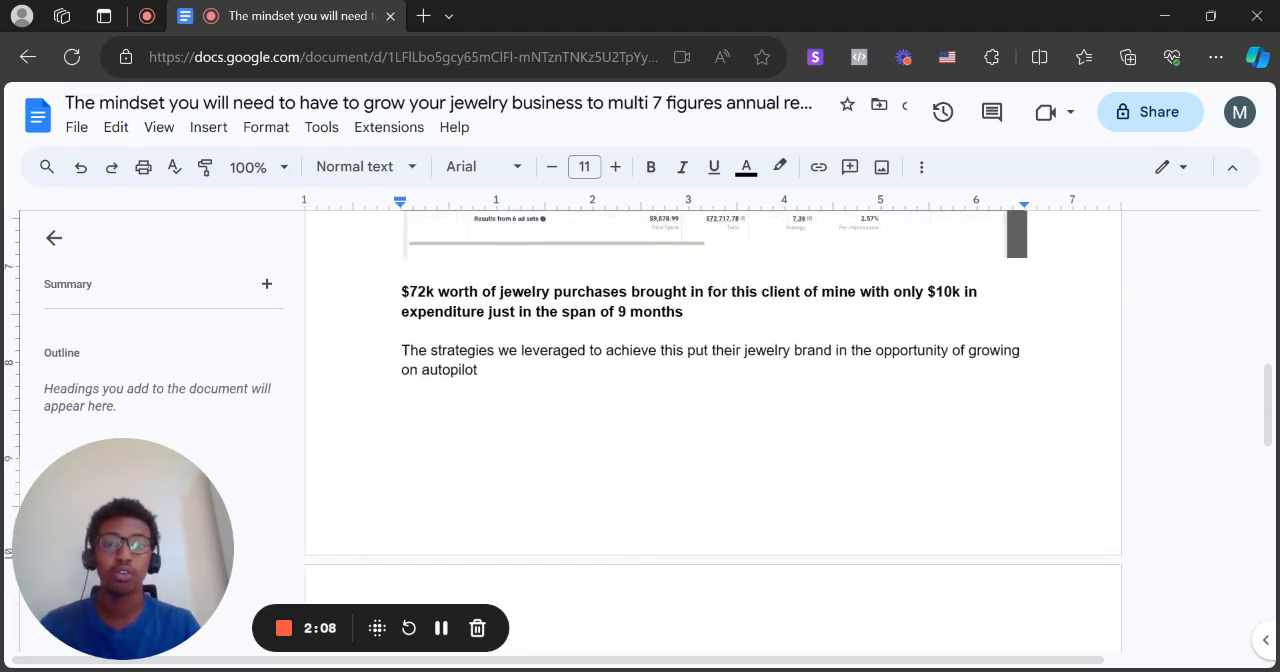
scroll(down, 3)
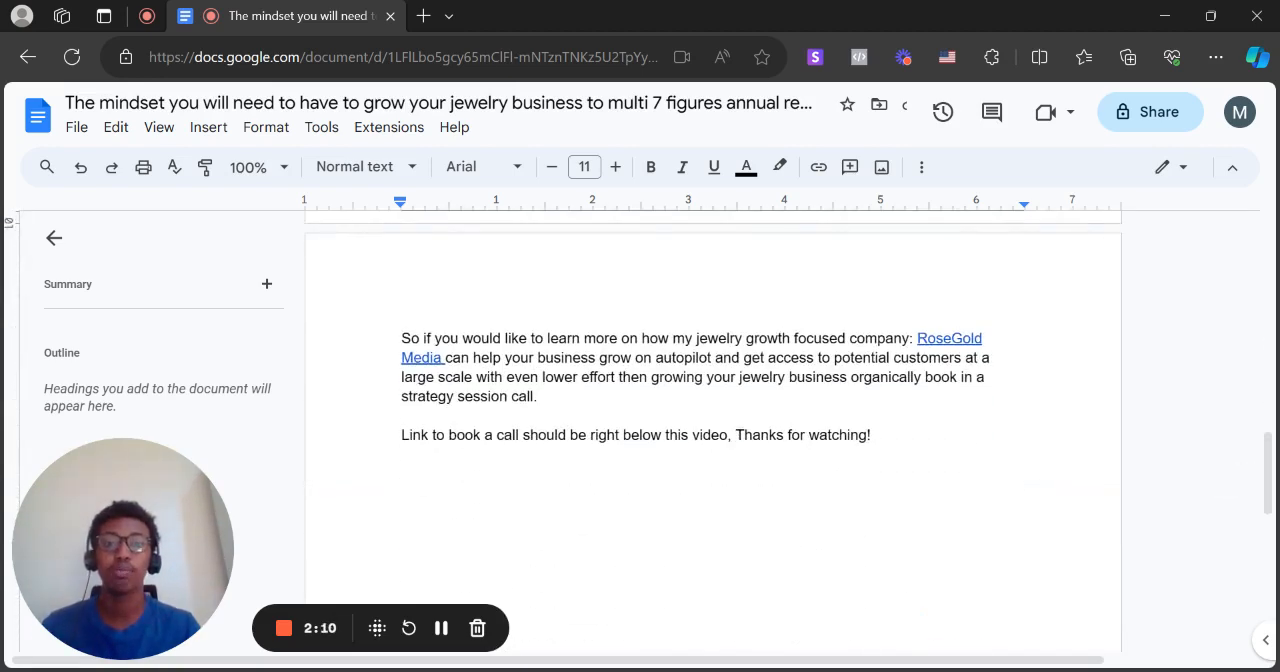